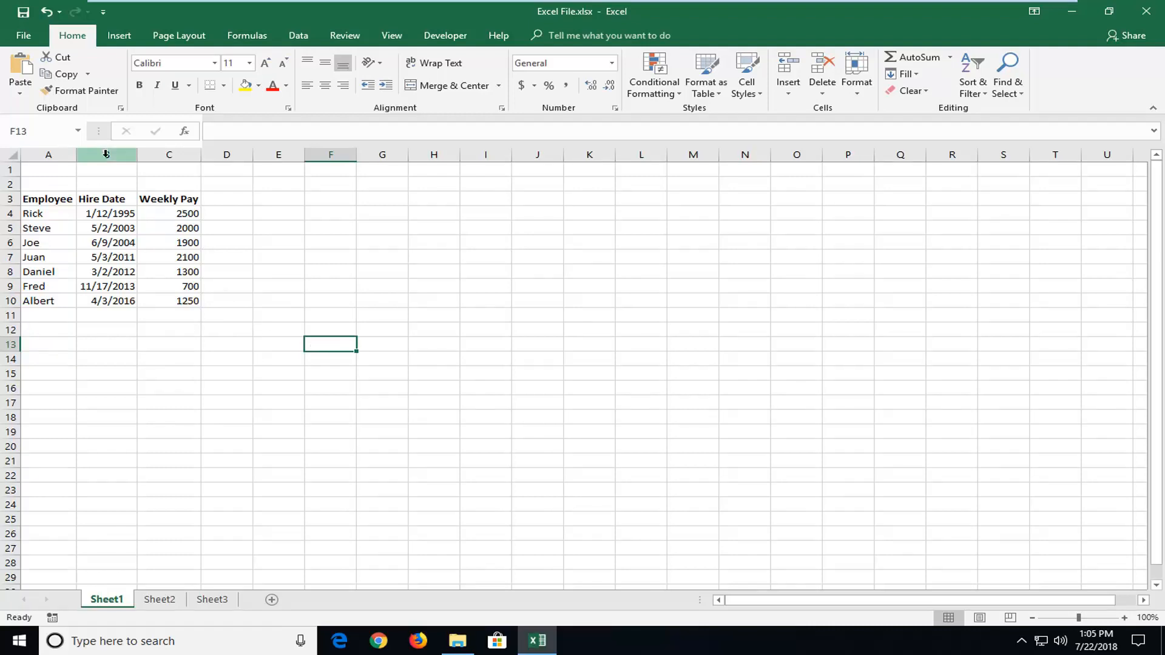
- Insert a blank column B between the Employee names and Hire Date
left_click(107, 154)
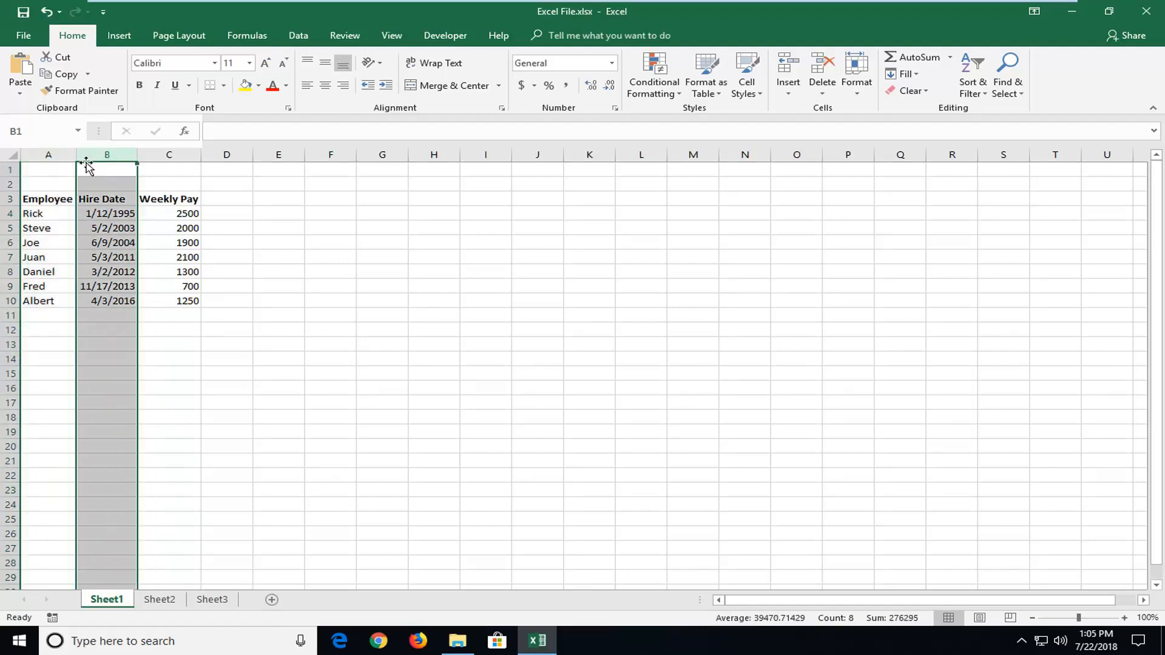
left_click(47, 198)
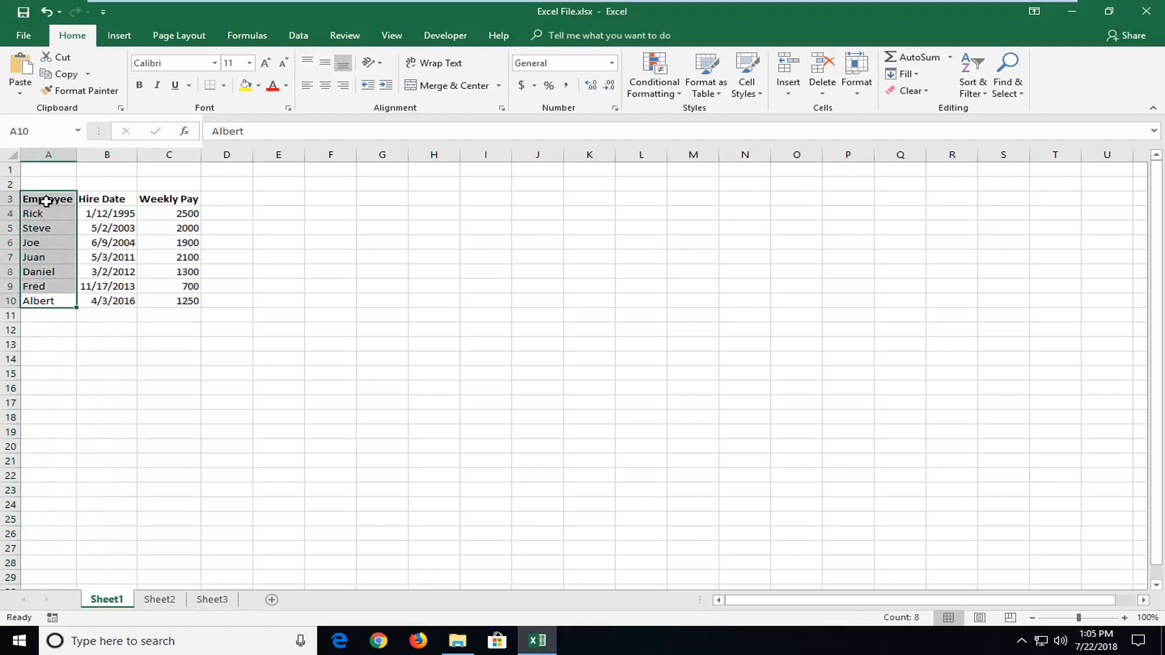
left_click(107, 198)
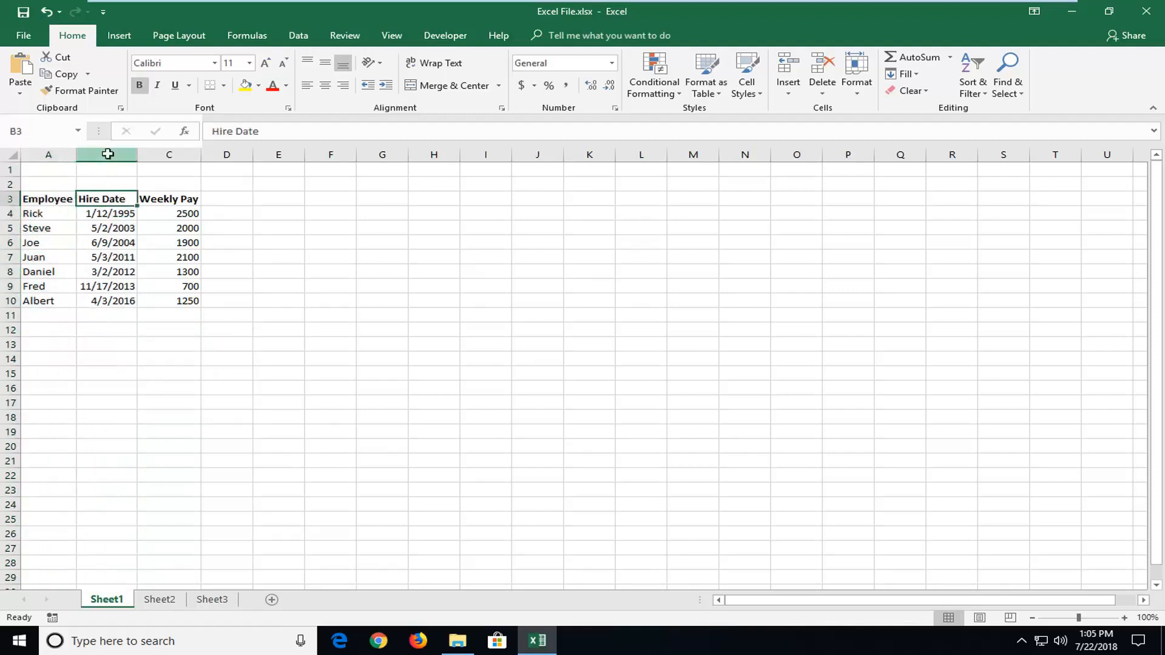
right_click(107, 154)
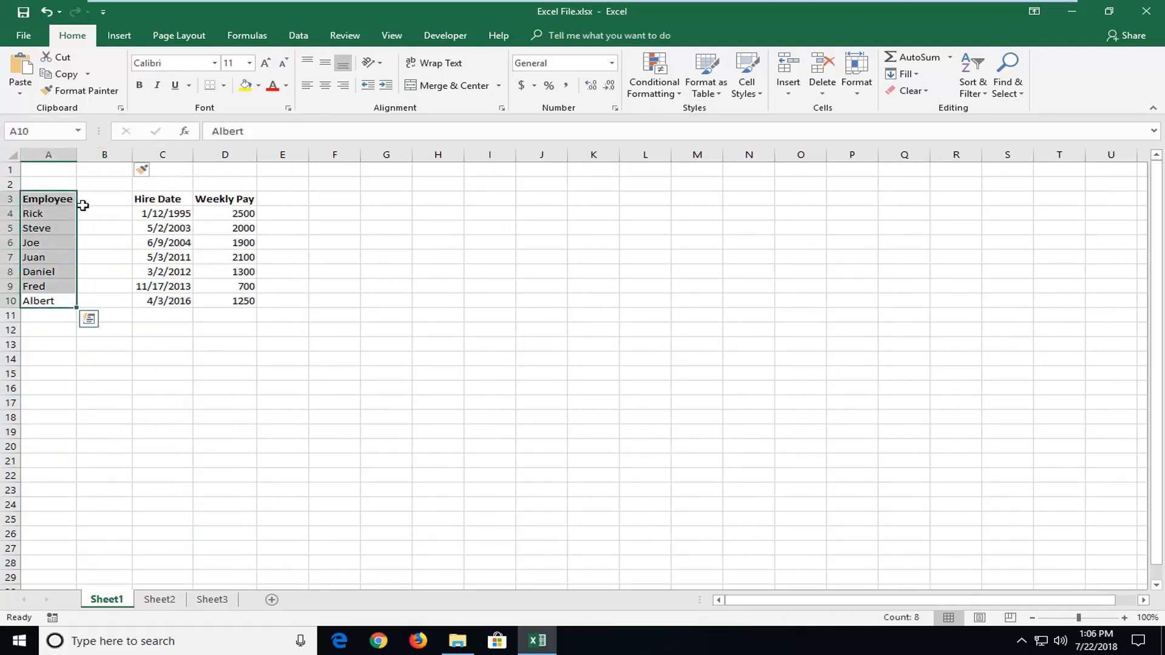
- Enter =UPPER(A3) in B3 so it shows EMPLOYEE in capitals
left_click(104, 214)
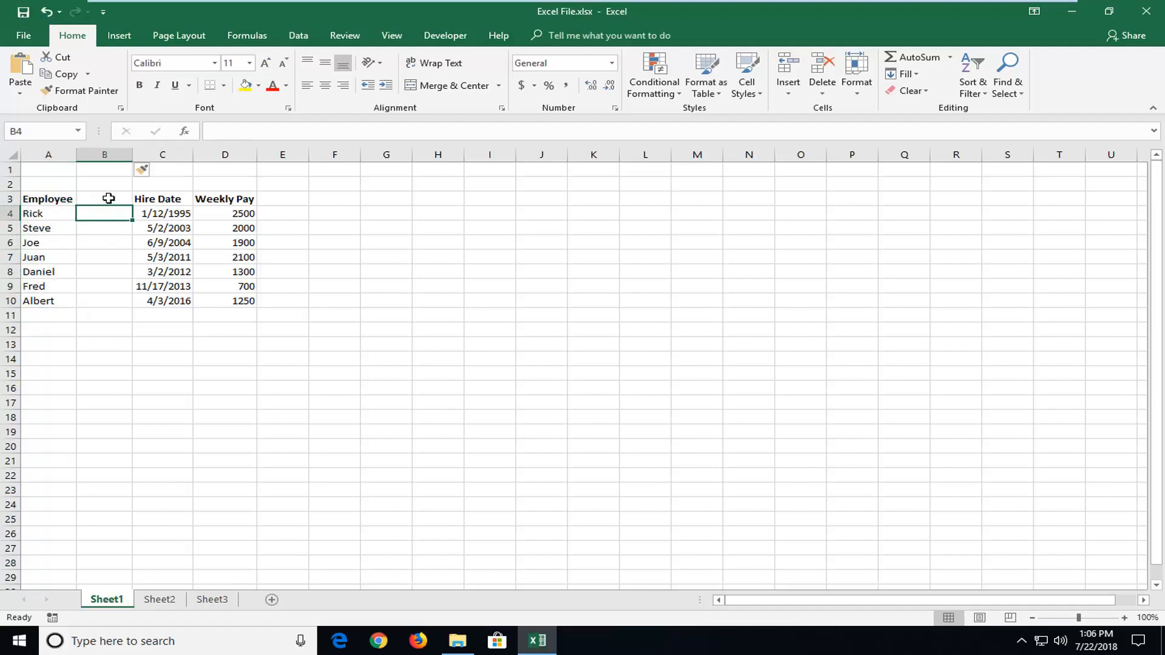
left_click(104, 198)
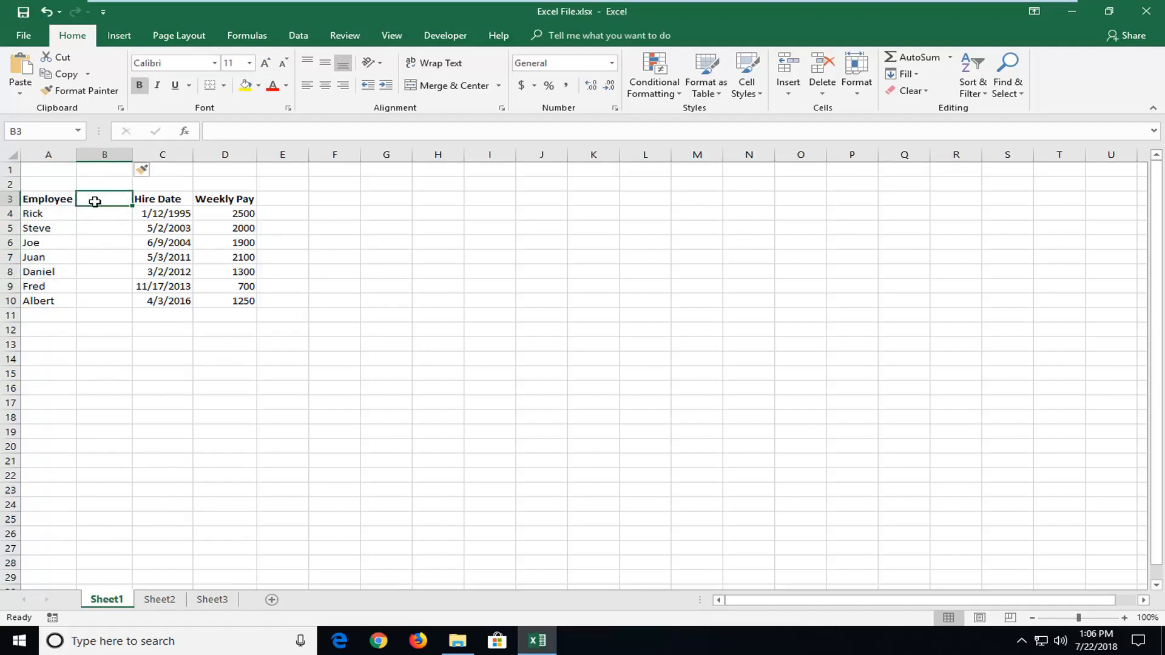
type("=U")
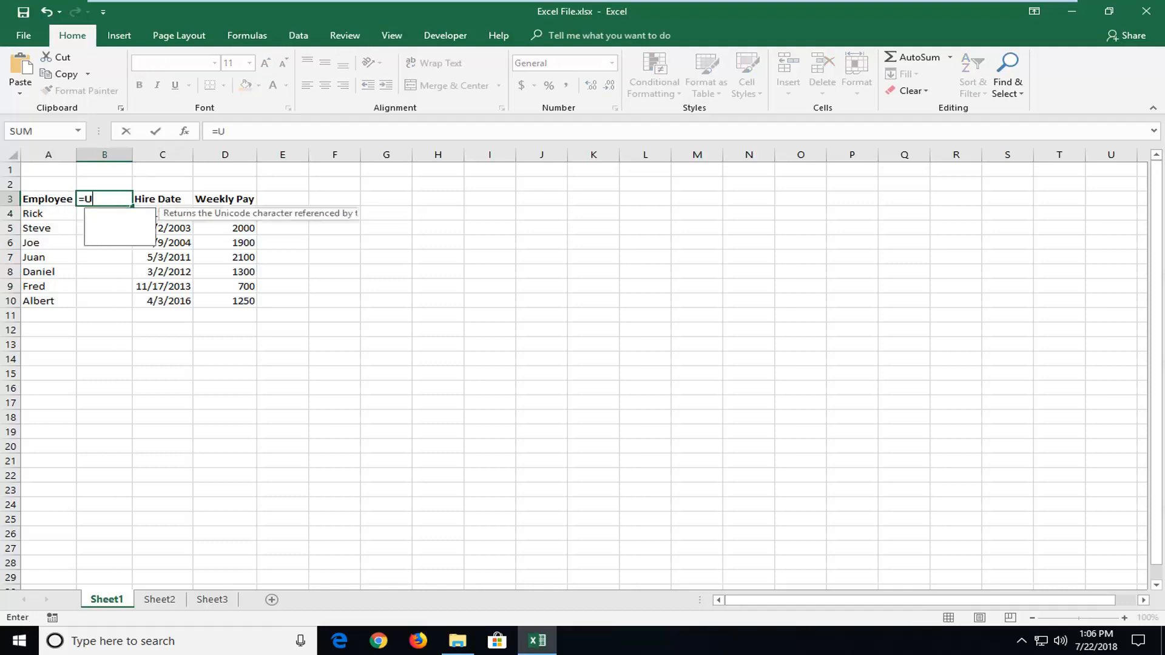
type("PPER(")
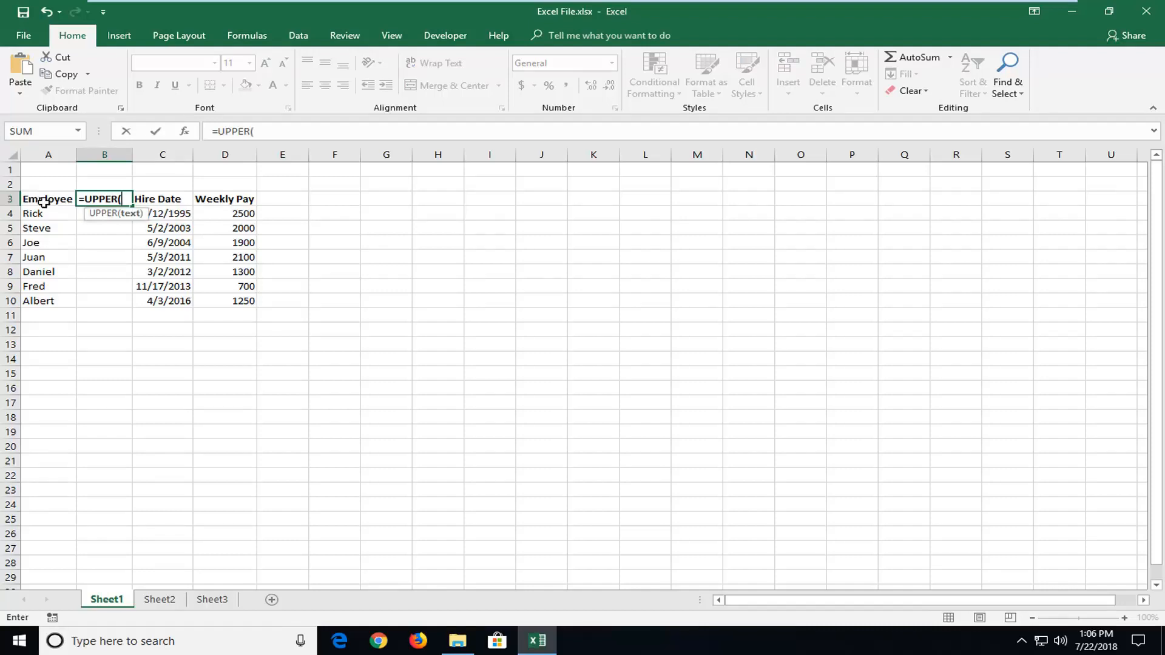
left_click(47, 198)
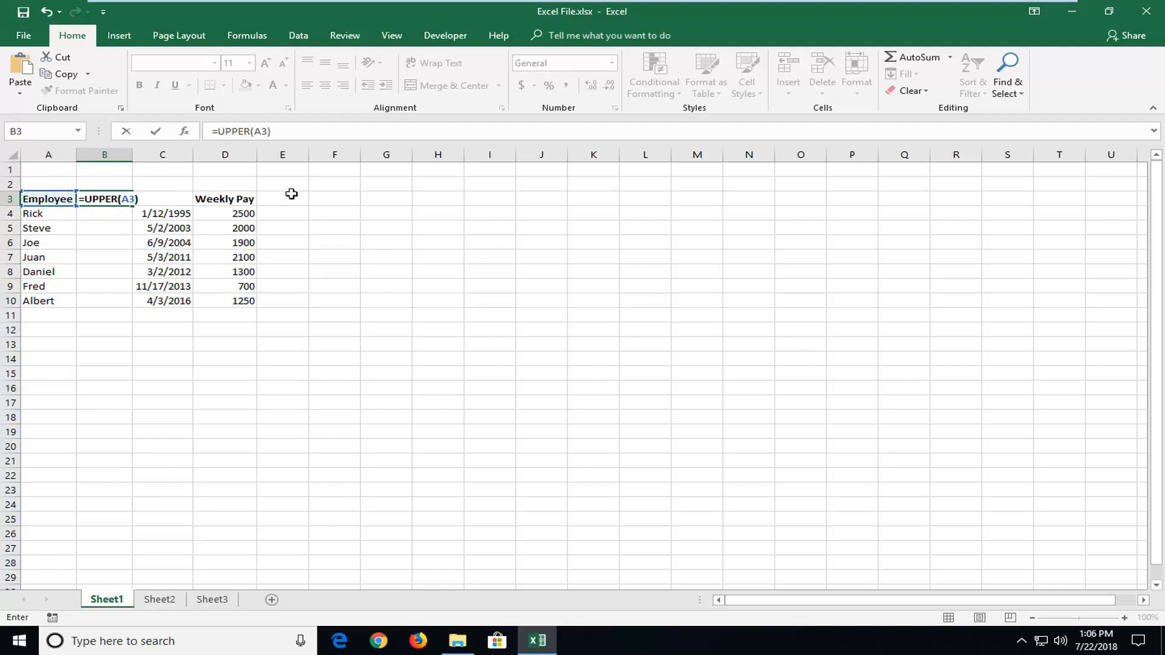
key("Return")
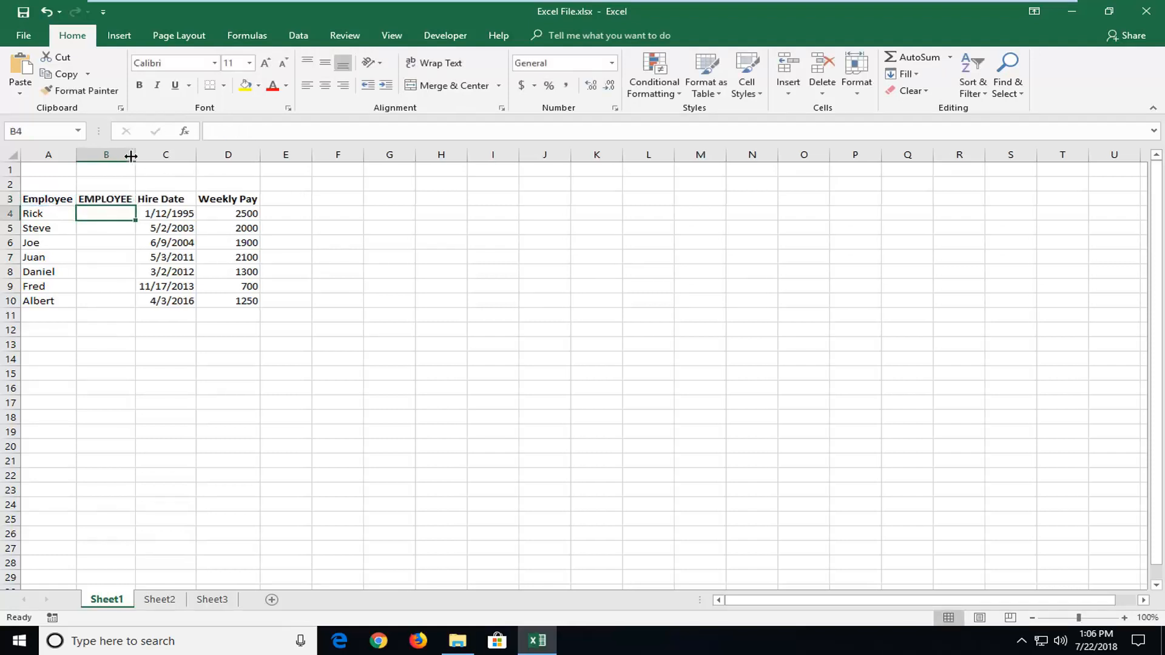
- Fill the UPPER formula from B3 down to B10 and verify B4
left_click(106, 198)
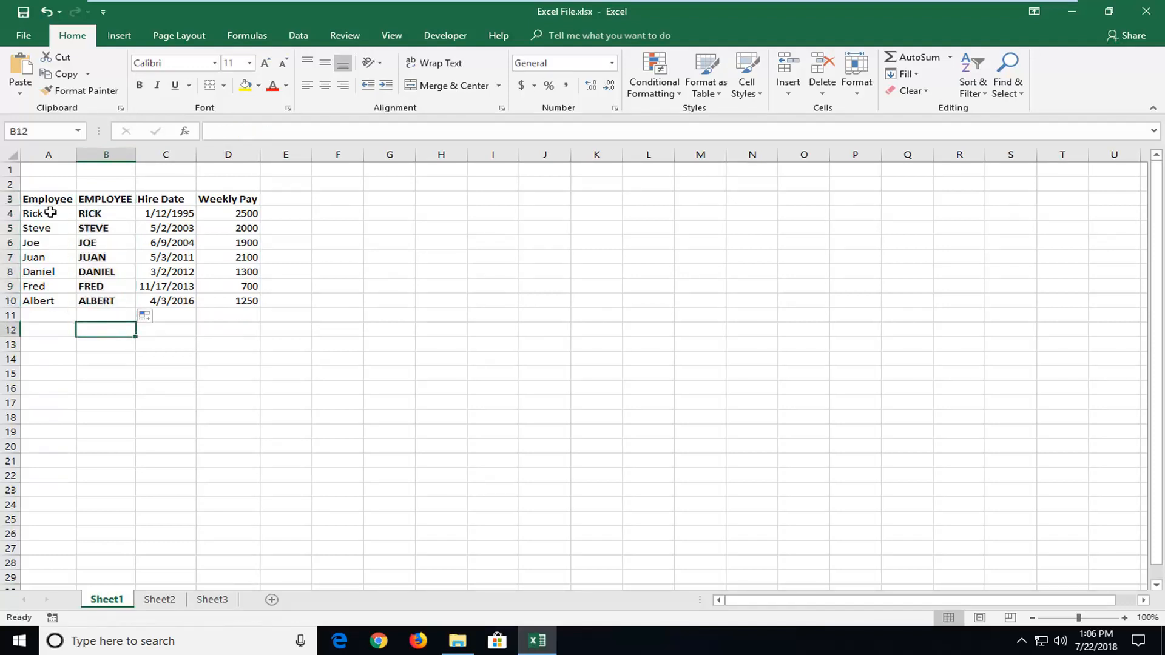
left_click(47, 198)
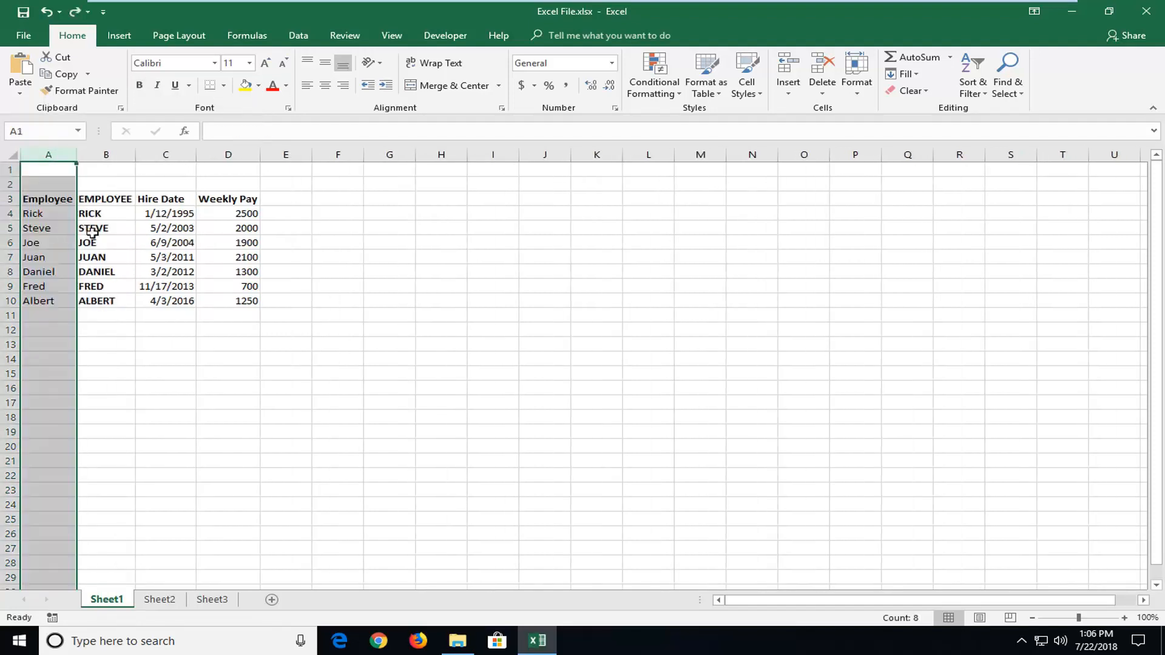
left_click(106, 214)
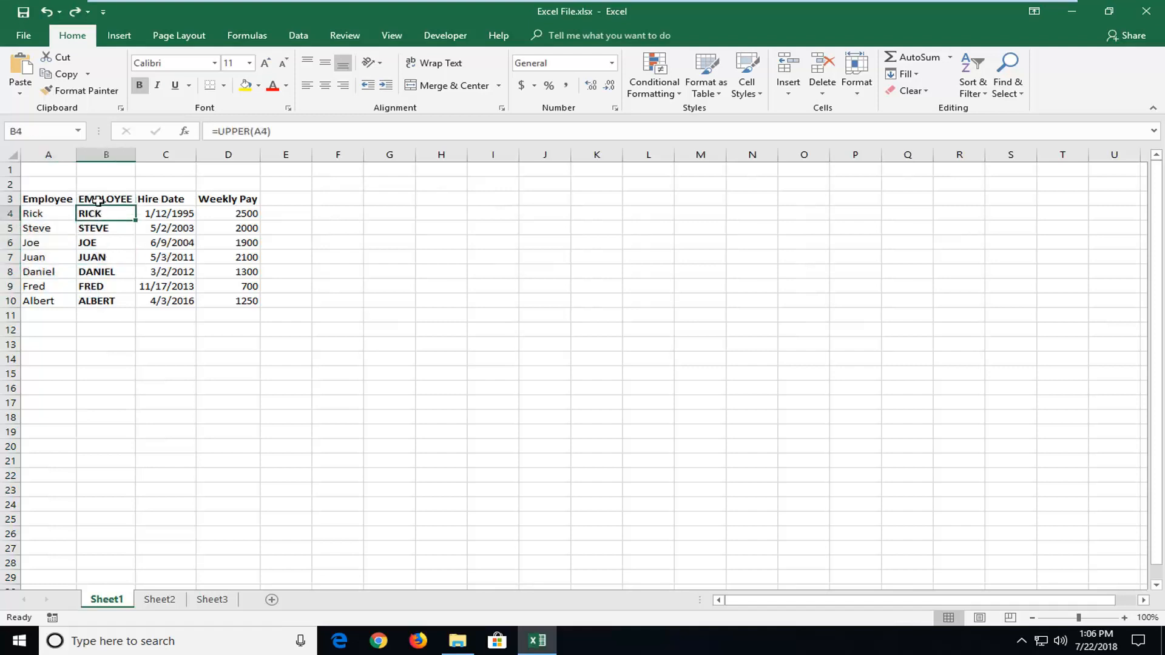
- Copy column B and paste it back onto itself as values only
left_click(106, 154)
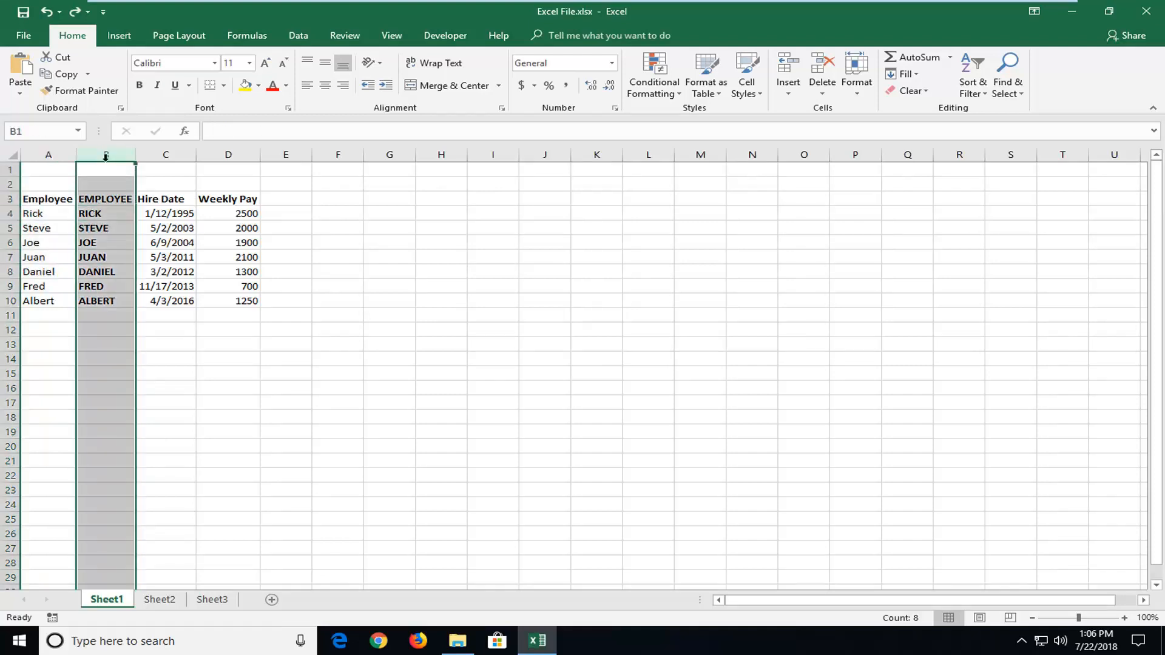
right_click(106, 154)
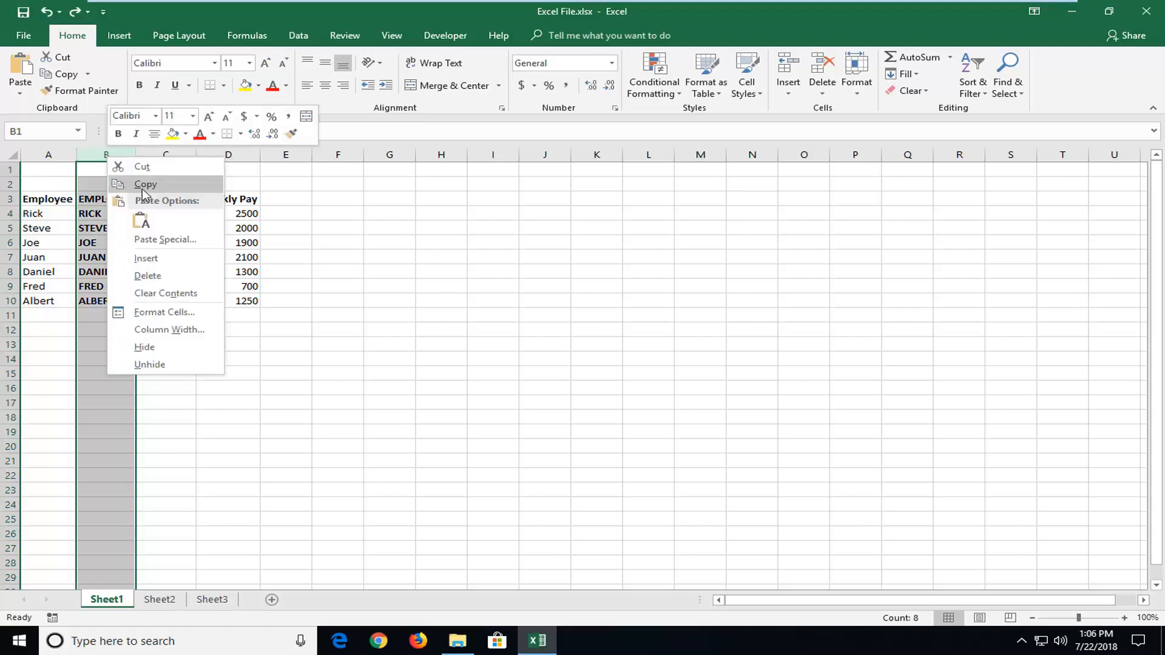
left_click(146, 185)
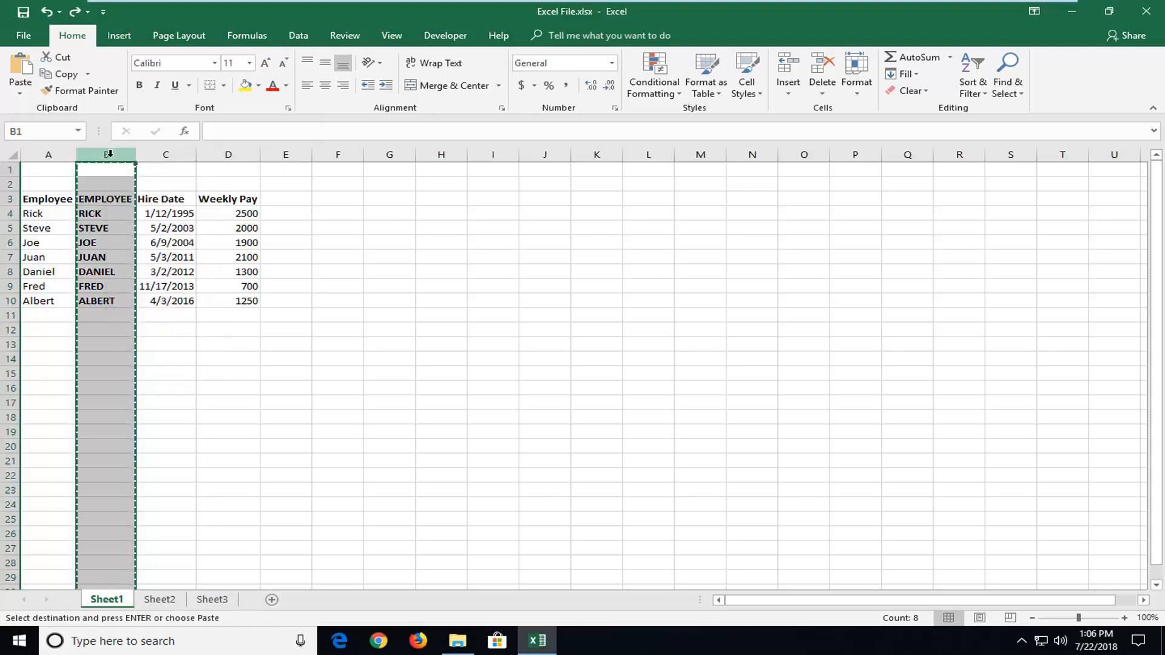
right_click(106, 155)
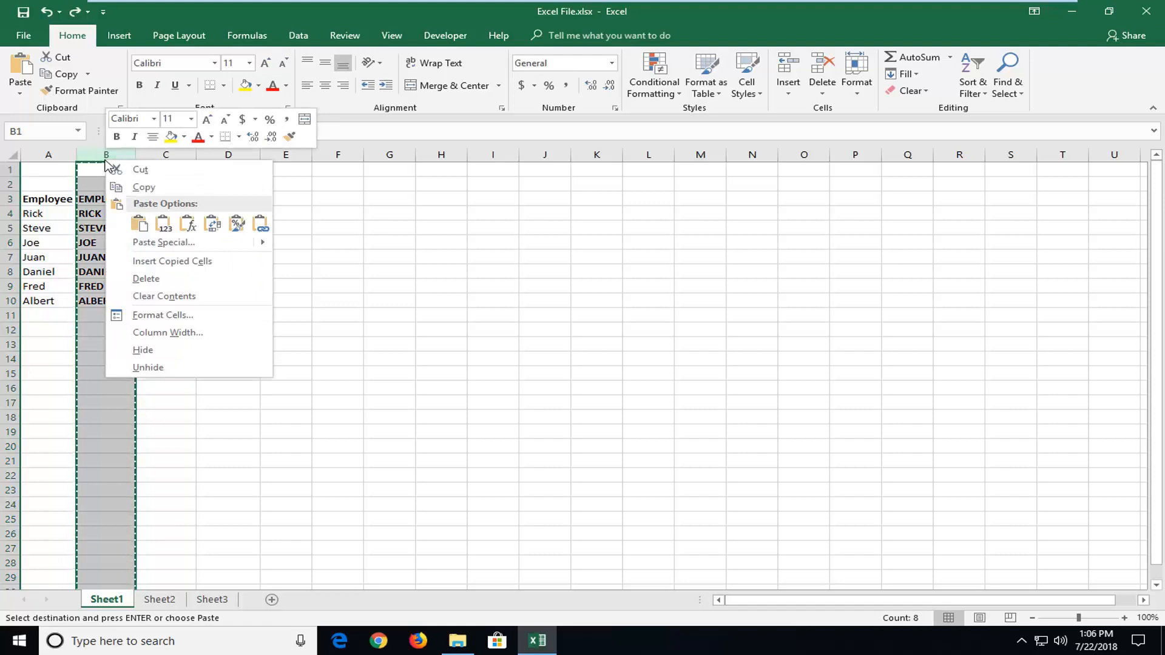
mouse_move(140, 223)
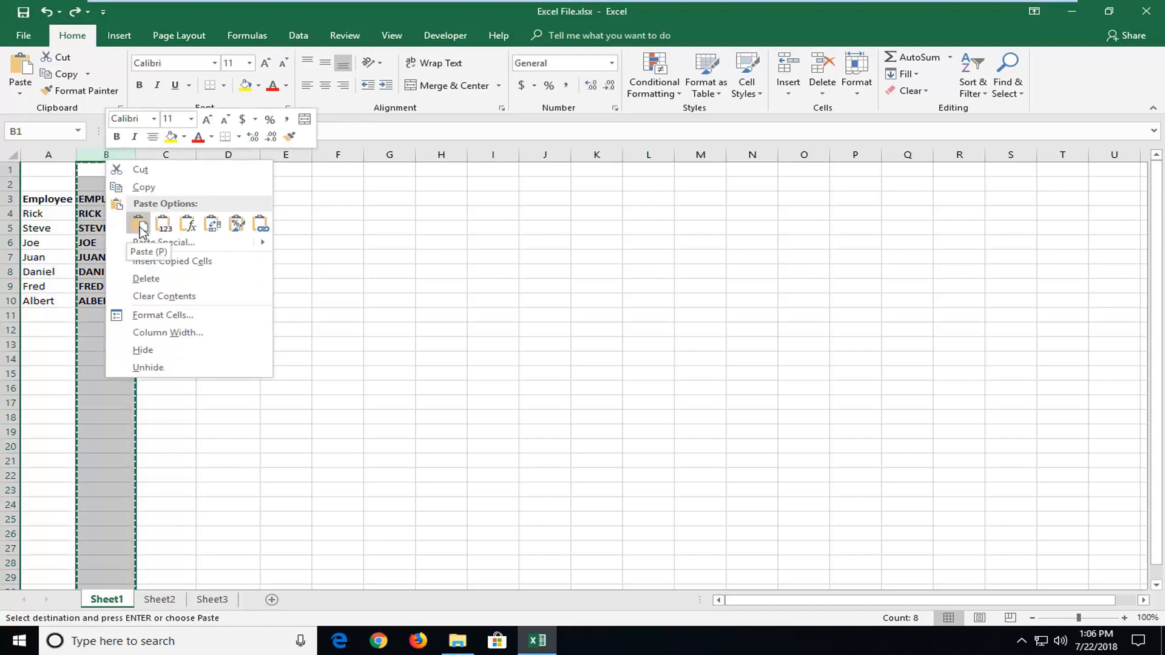
mouse_move(162, 224)
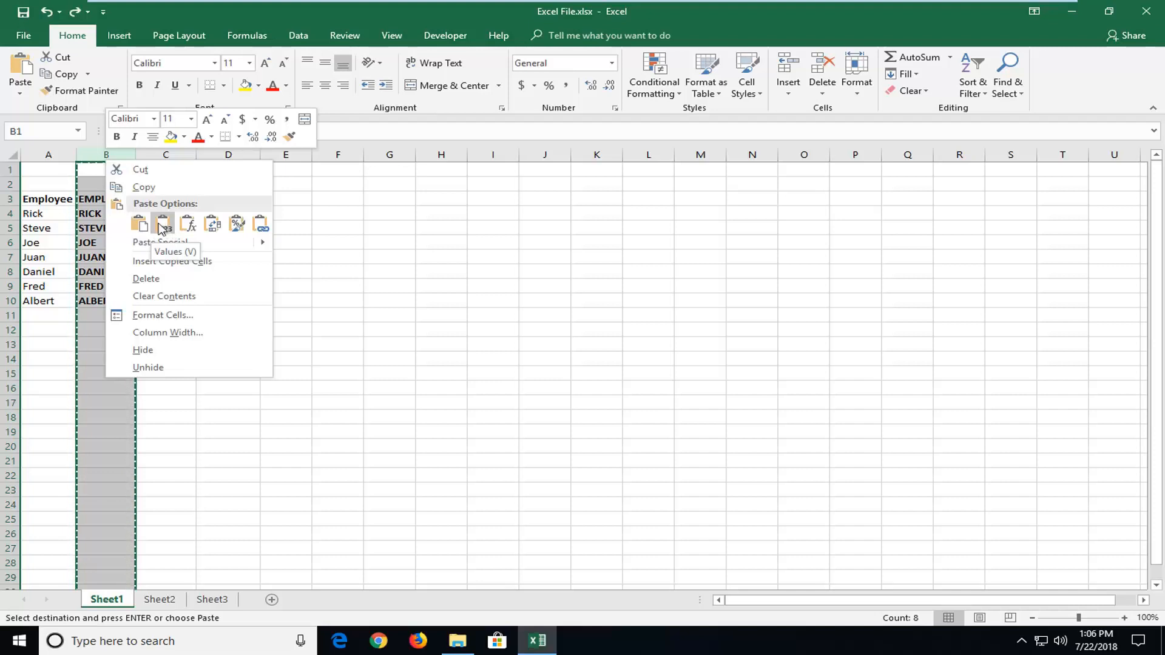
left_click(163, 223)
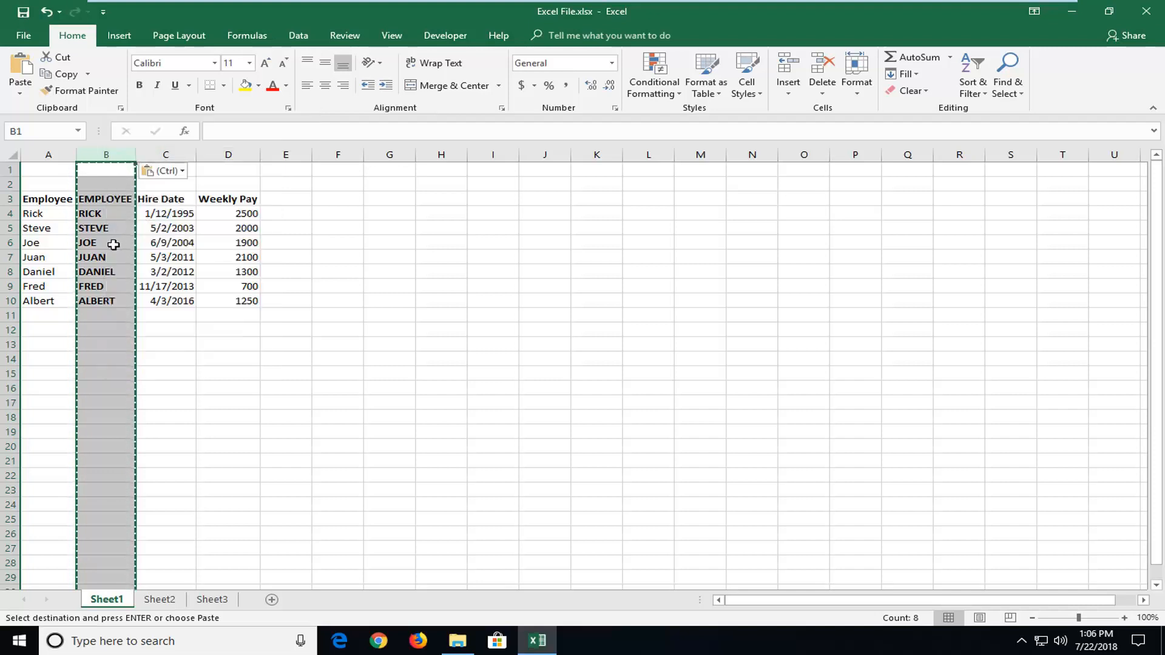
- Confirm B8, B5 and the EMPLOYEE header hold plain text, then select original column A
left_click(105, 271)
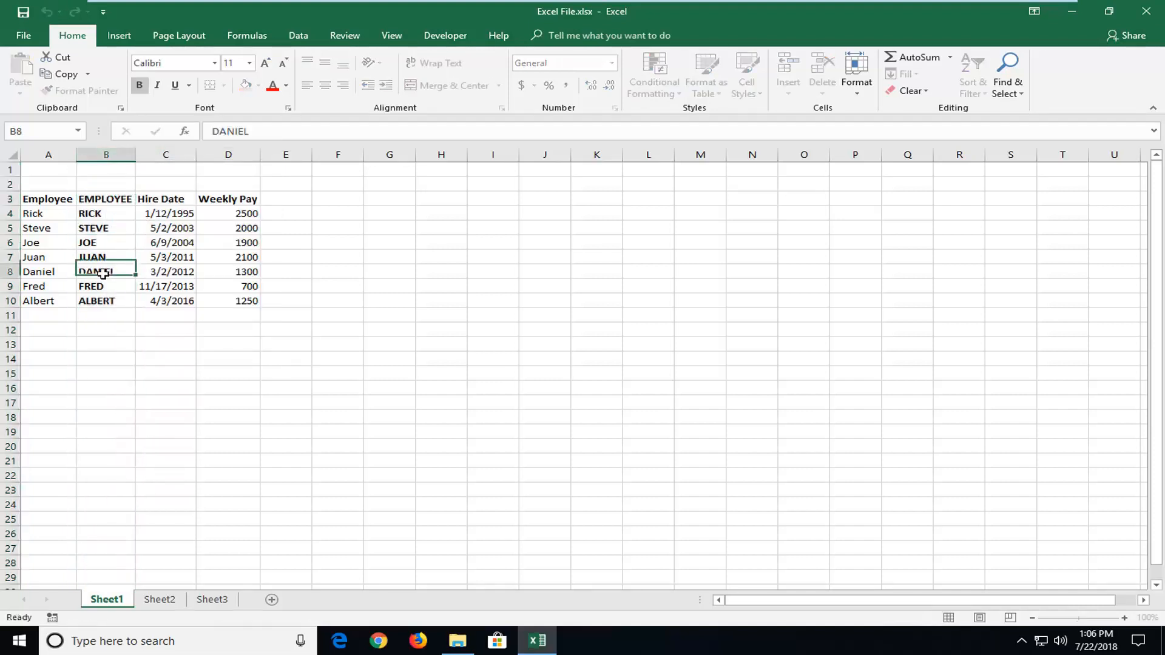
left_click(93, 227)
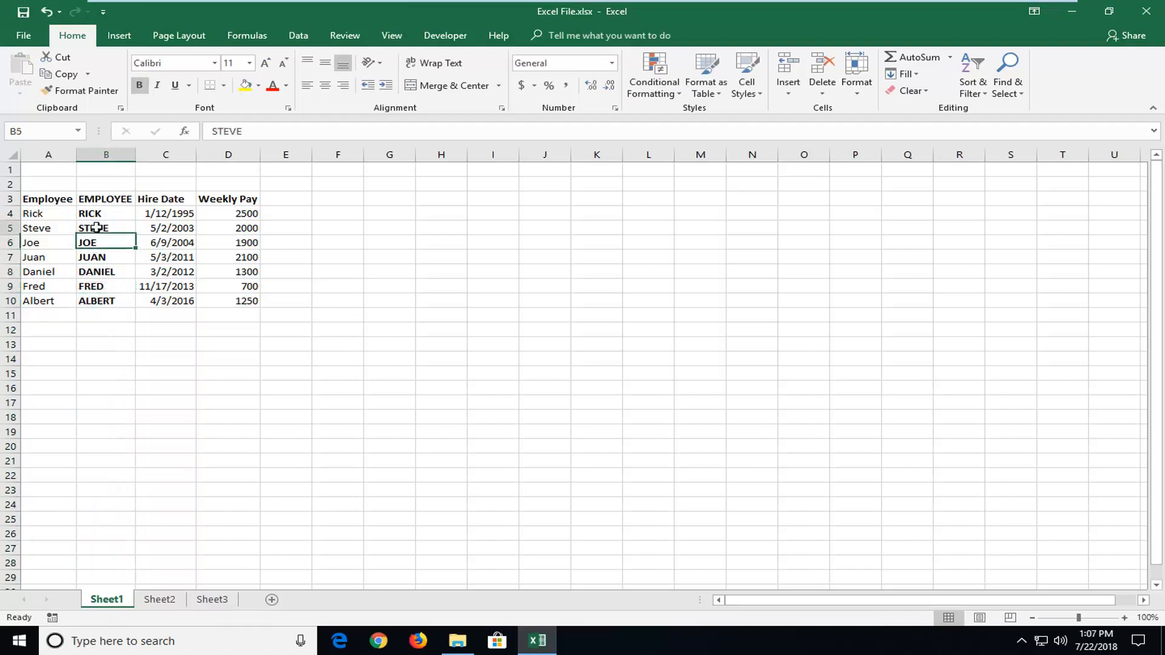
left_click(106, 198)
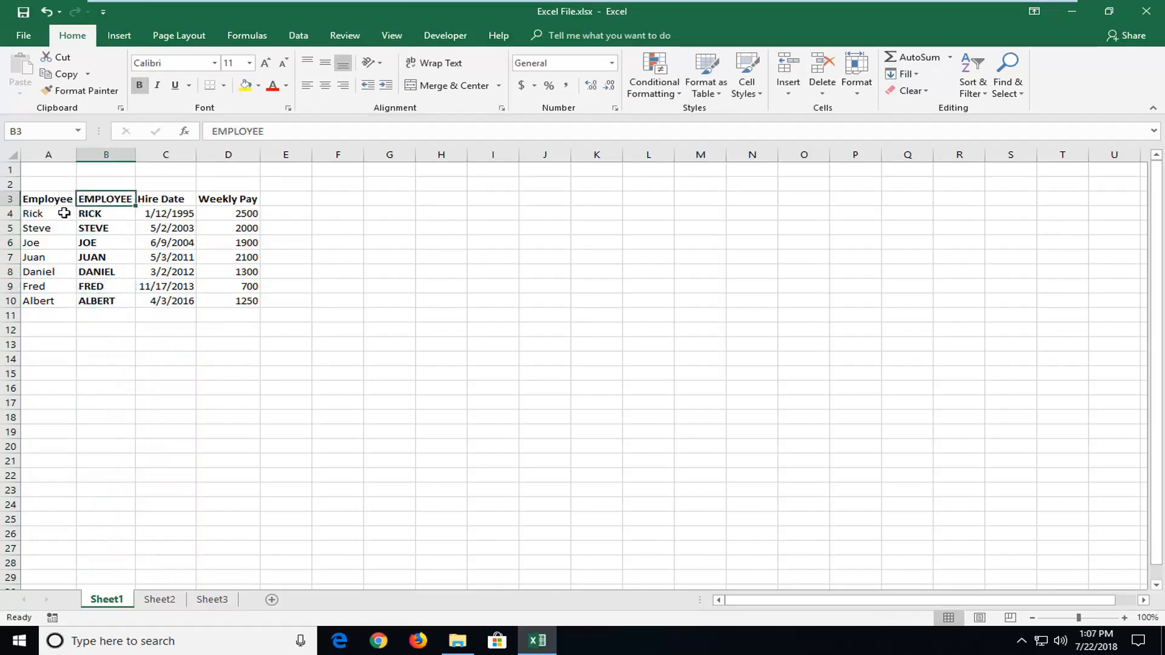
left_click(49, 154)
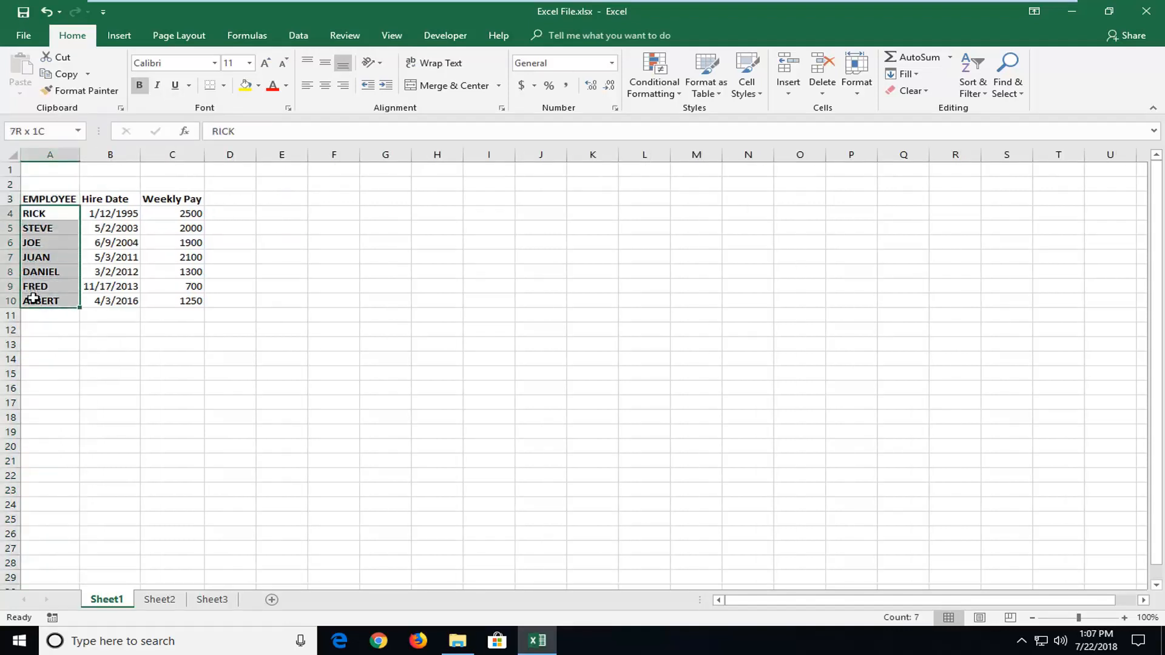
- Delete the original names column and deselect, leaving capitals in column A
left_click(333, 316)
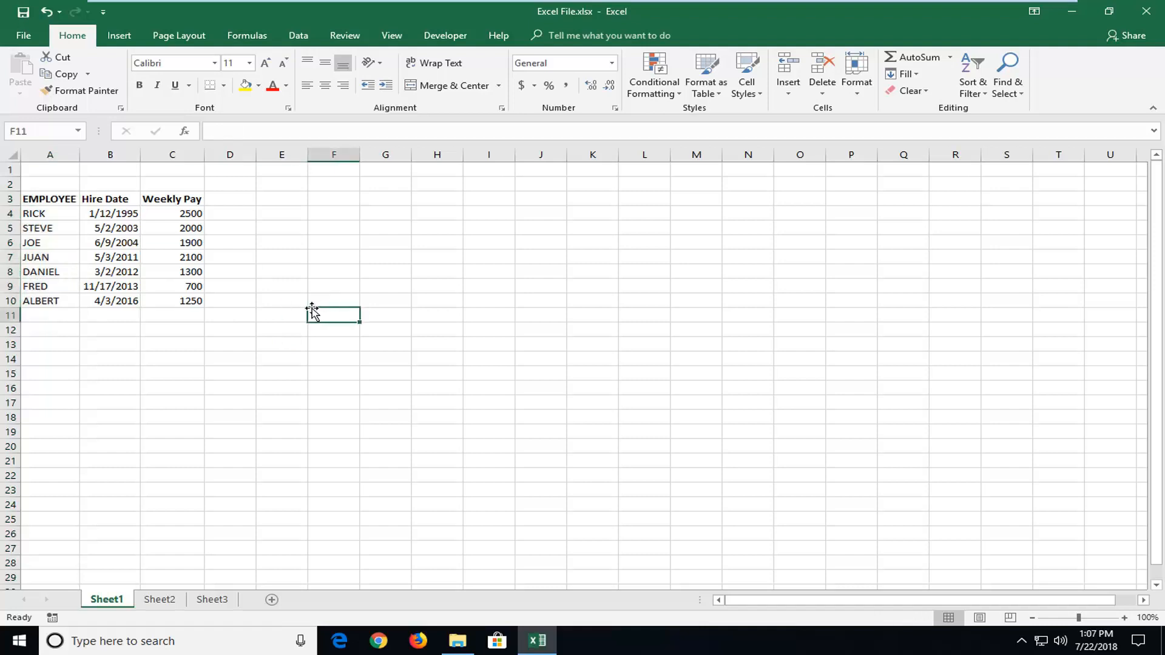